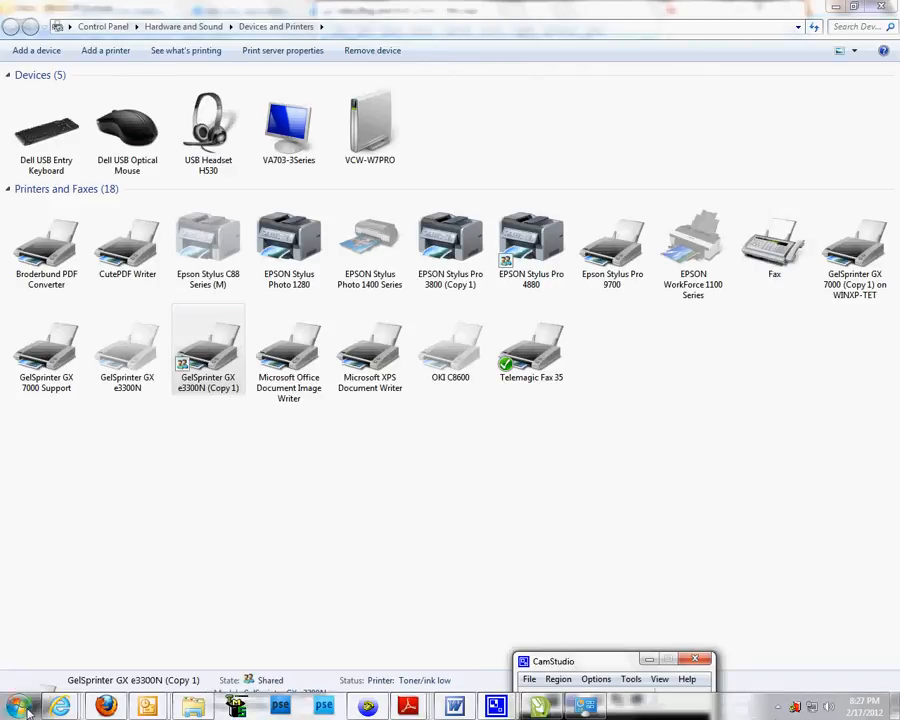
Step: Open printing preferences for GelSprinter GX e3300N (Copy 1) from its context menu
left_click(18, 706)
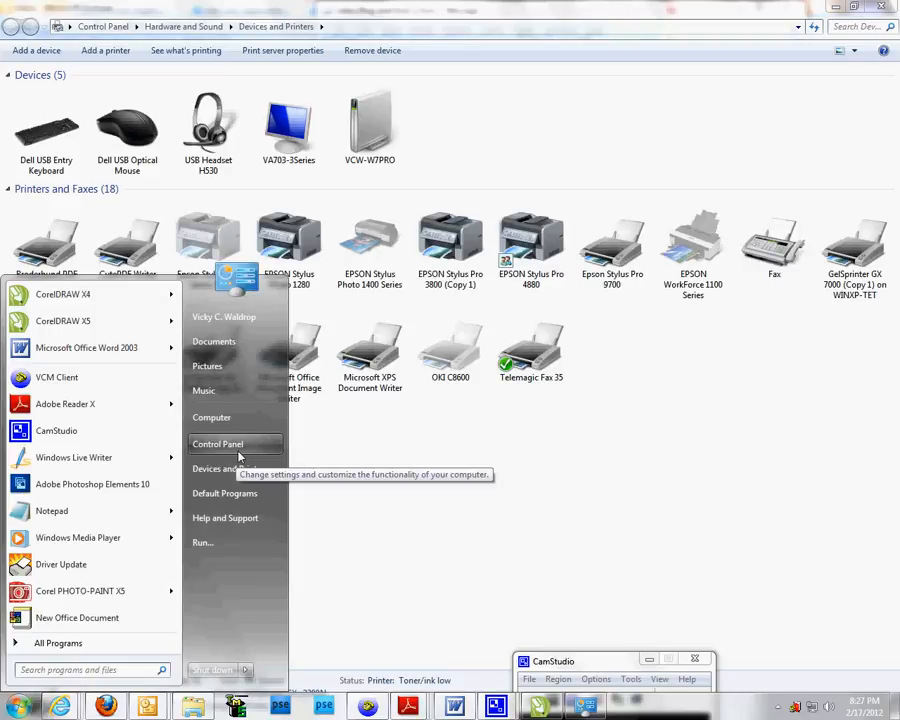
mouse_move(230, 468)
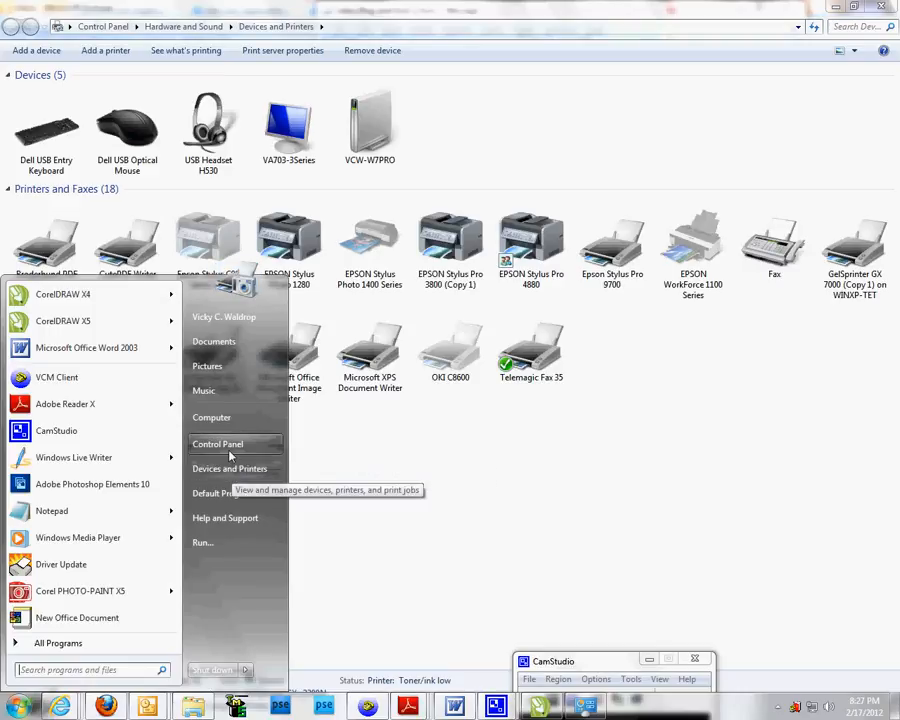
mouse_move(229, 468)
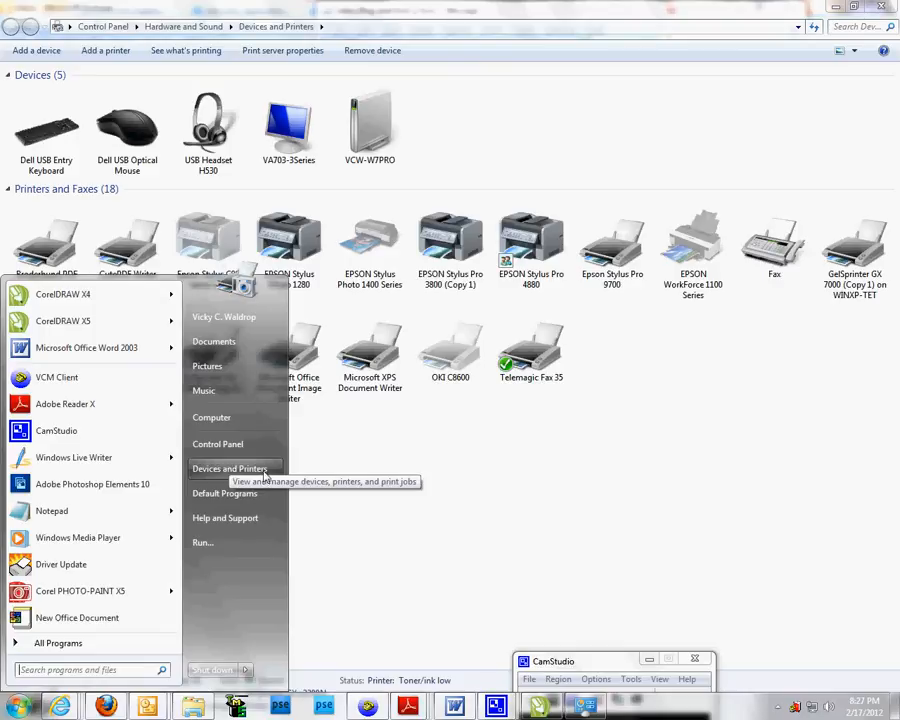
mouse_move(265, 476)
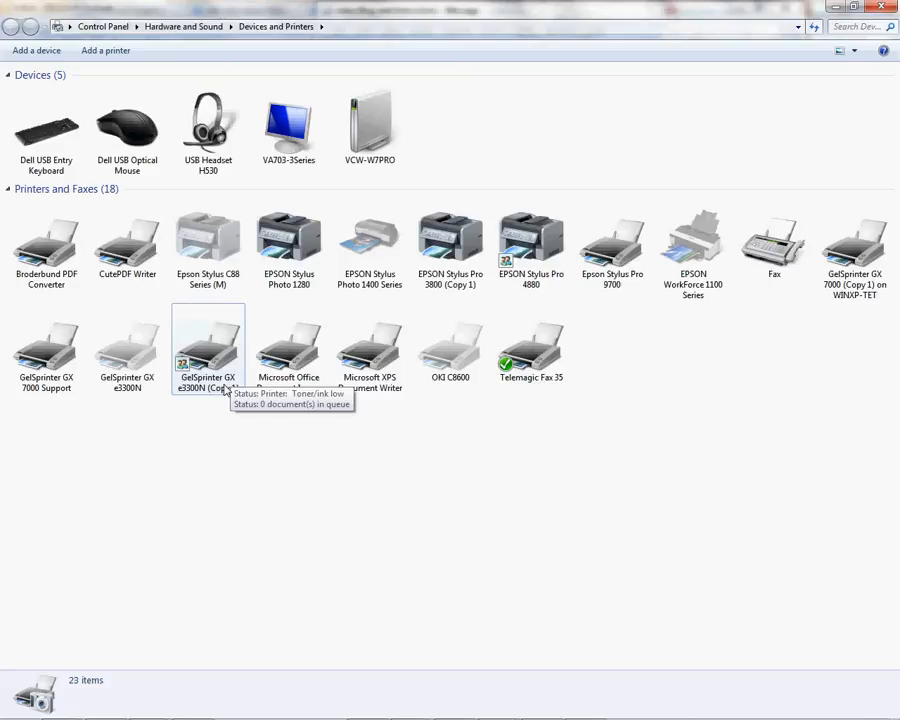
right_click(208, 350)
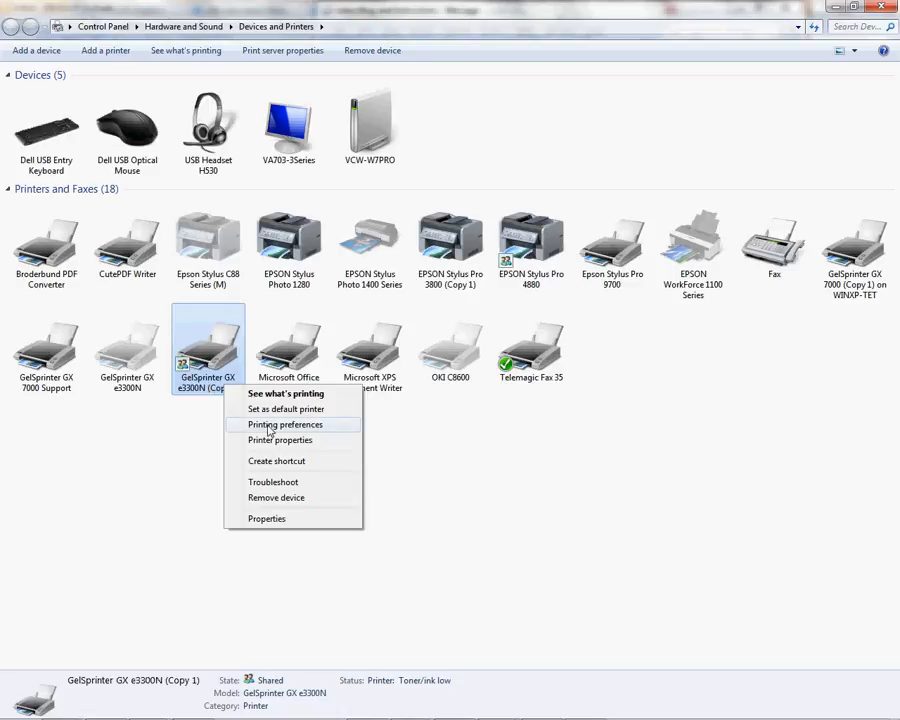
left_click(286, 424)
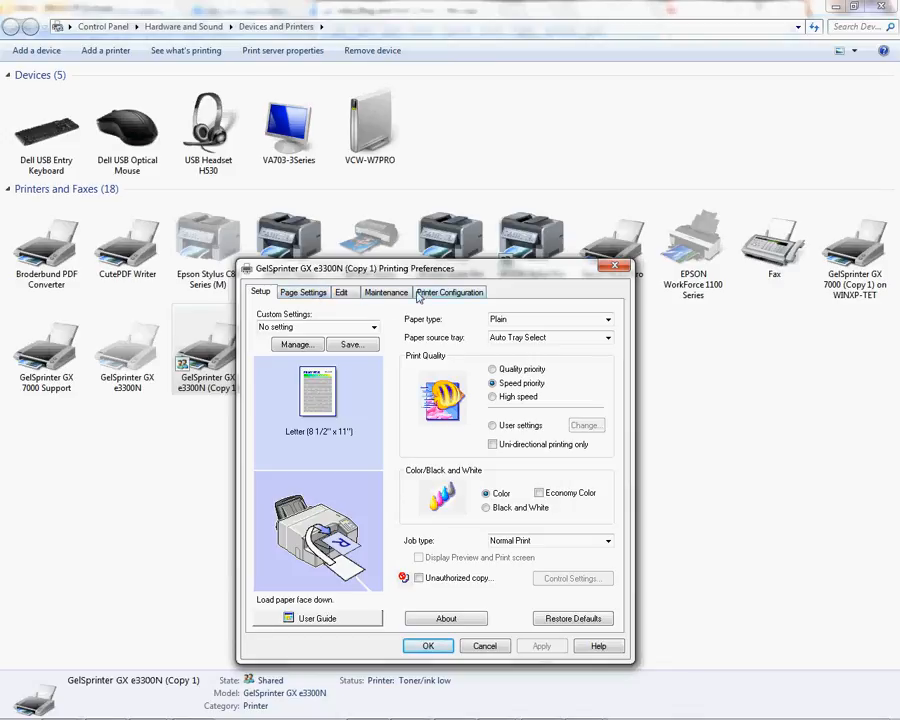
Step: On Printer Configuration, set Printable area to Maximum and acknowledge the layout warning
left_click(449, 291)
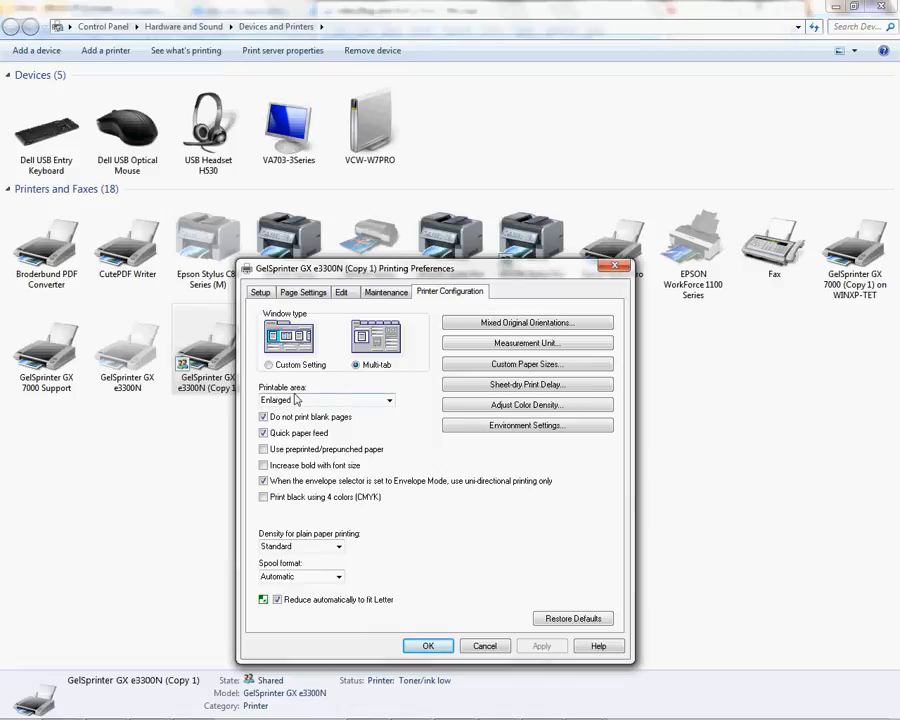
mouse_move(393, 404)
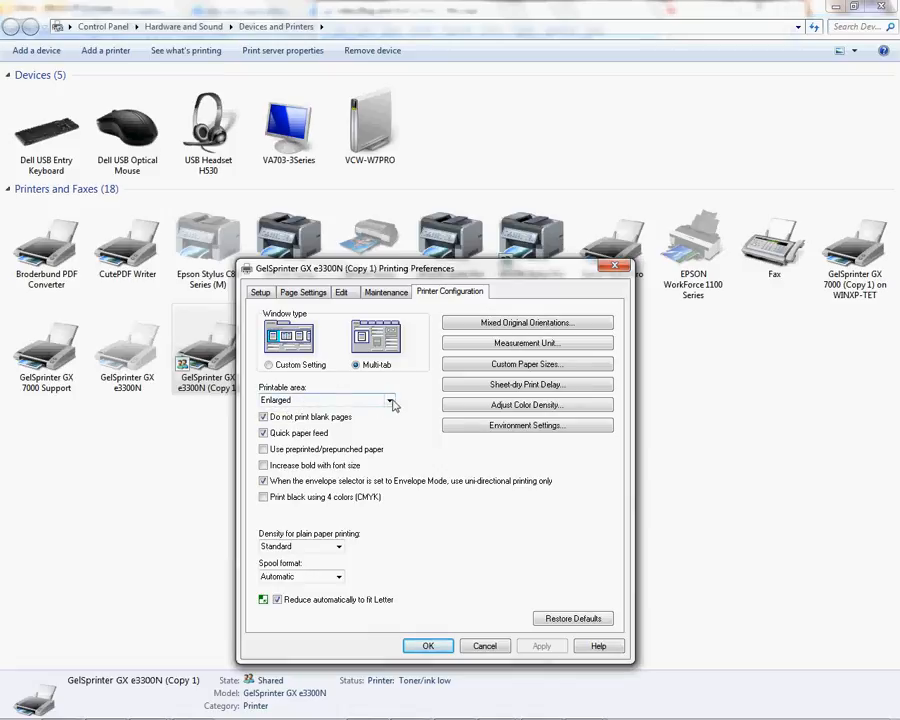
left_click(388, 400)
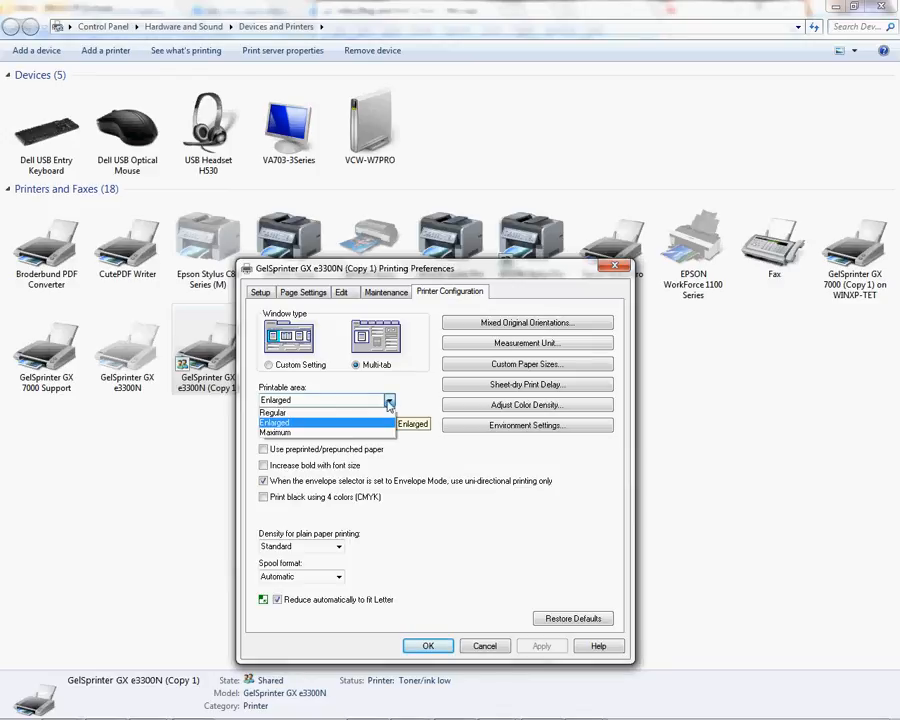
left_click(275, 432)
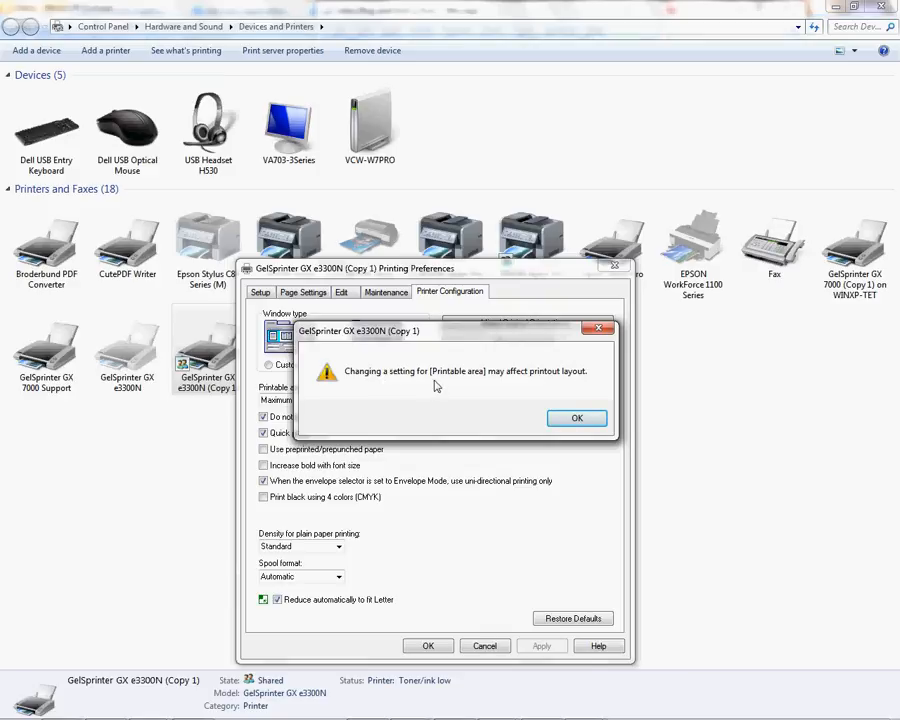
mouse_move(517, 383)
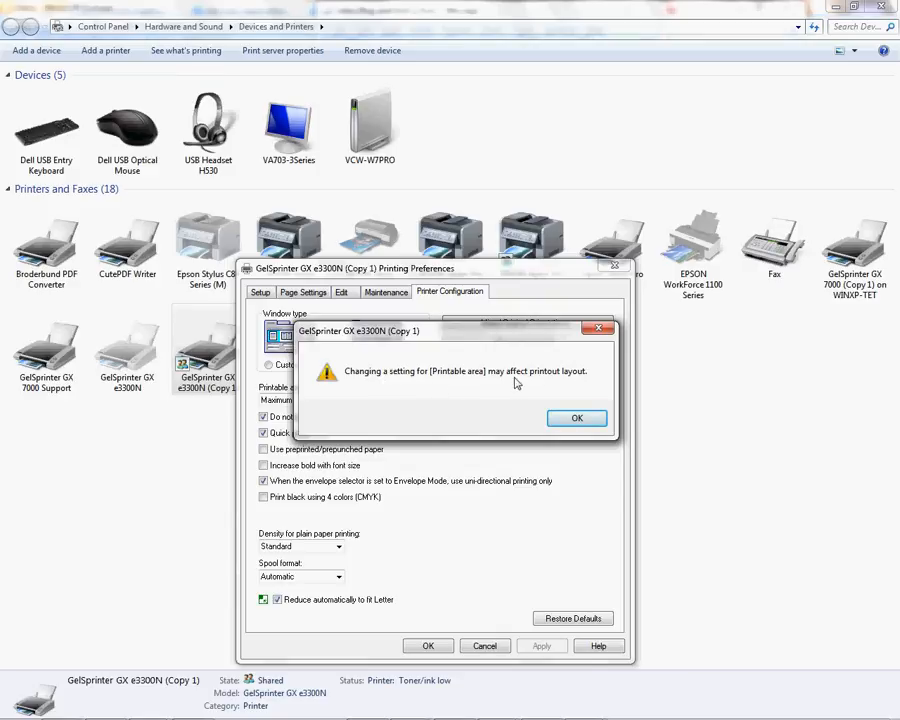
left_click(577, 418)
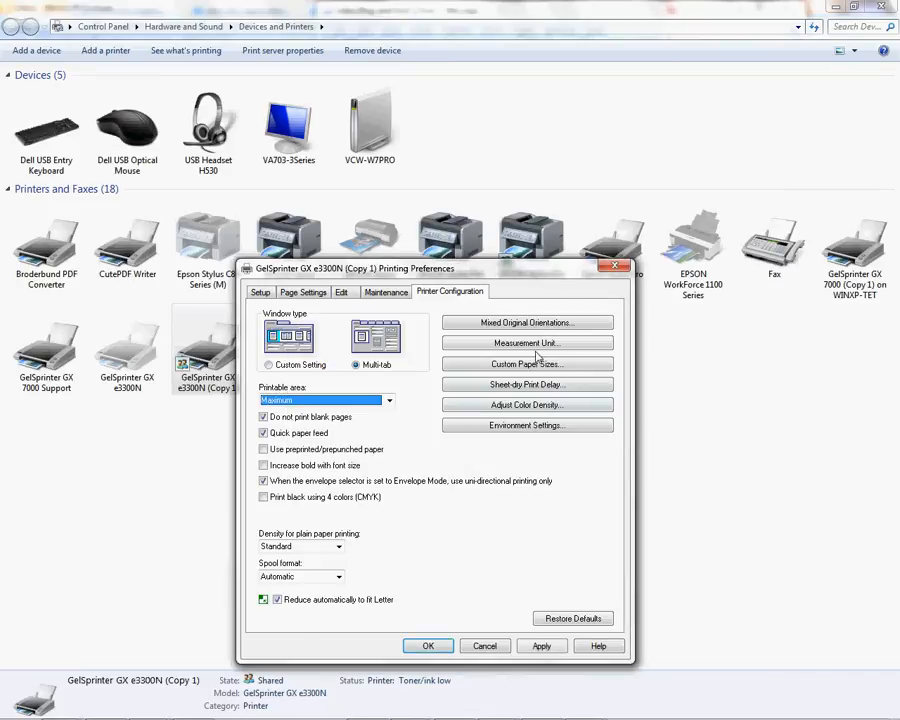
mouse_move(438, 477)
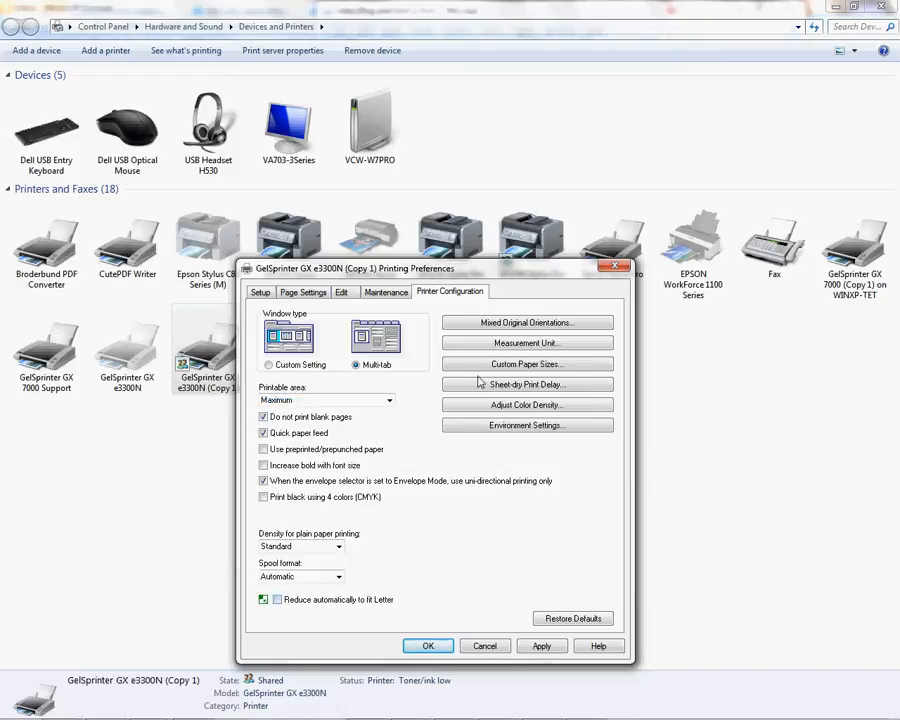
mouse_move(575, 280)
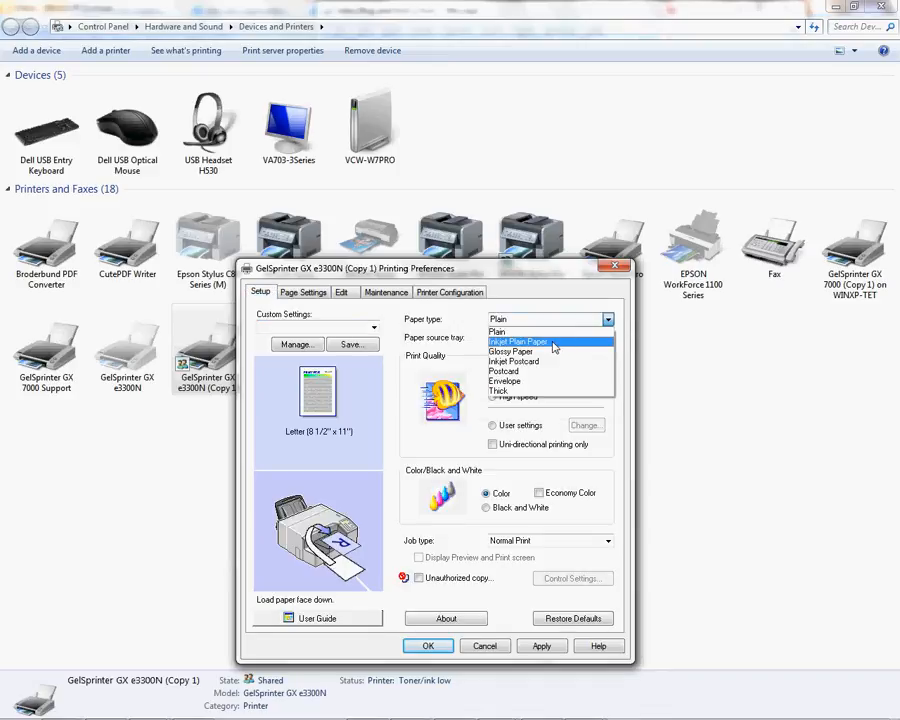
Step: Choose Inkjet Plain Paper with User settings print quality, keeping the color profile Off
left_click(518, 341)
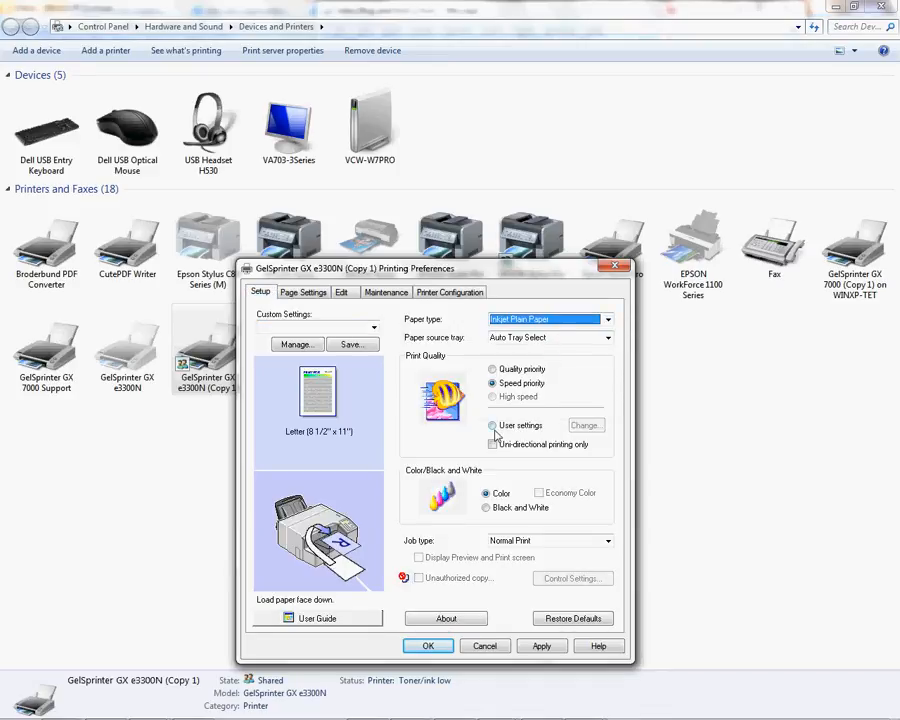
left_click(584, 425)
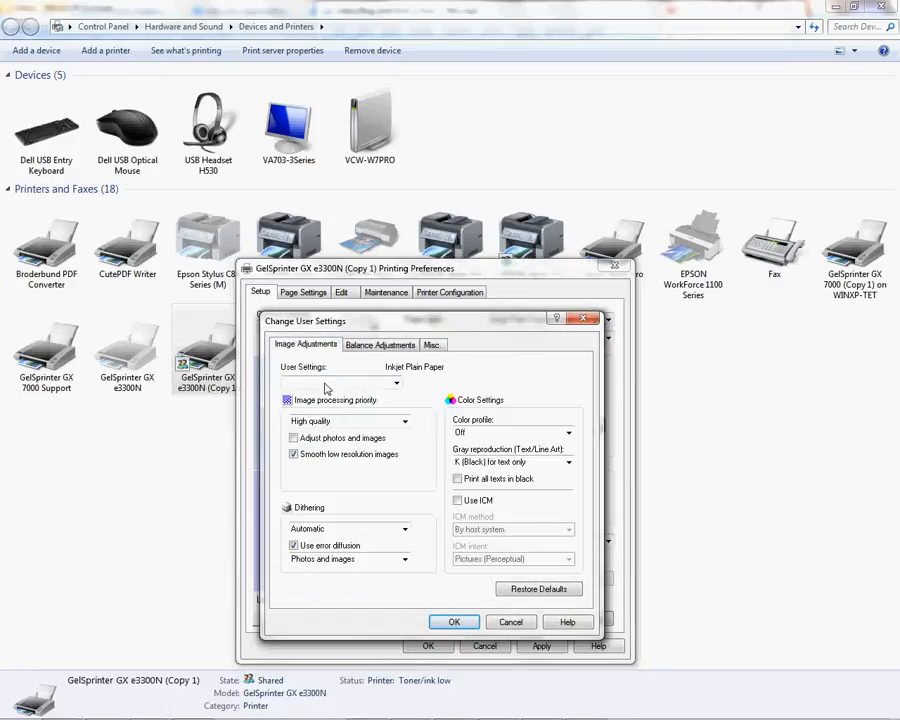
left_click(569, 432)
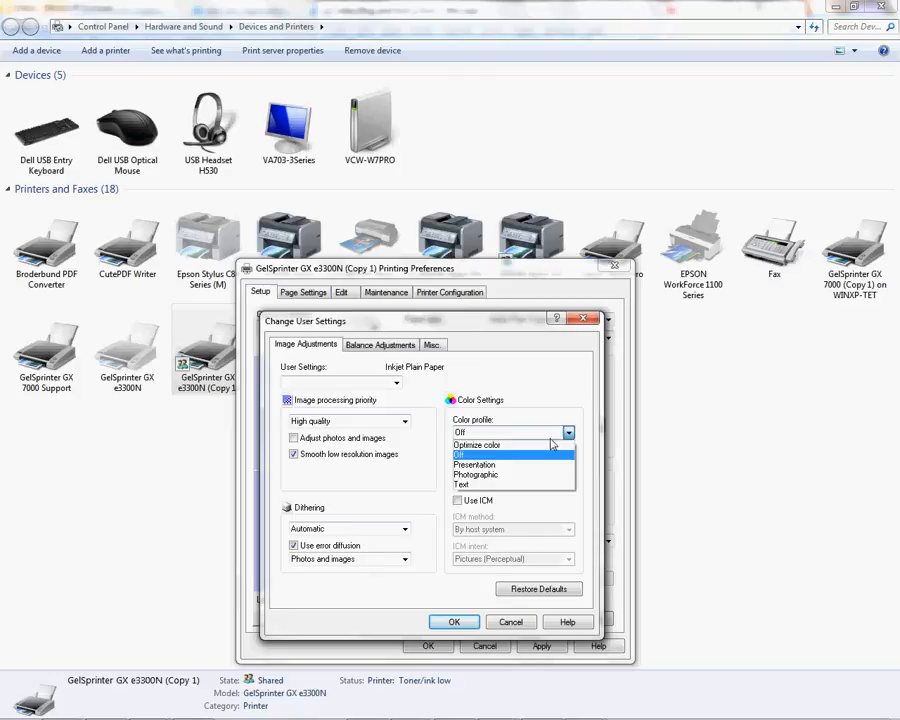
left_click(457, 443)
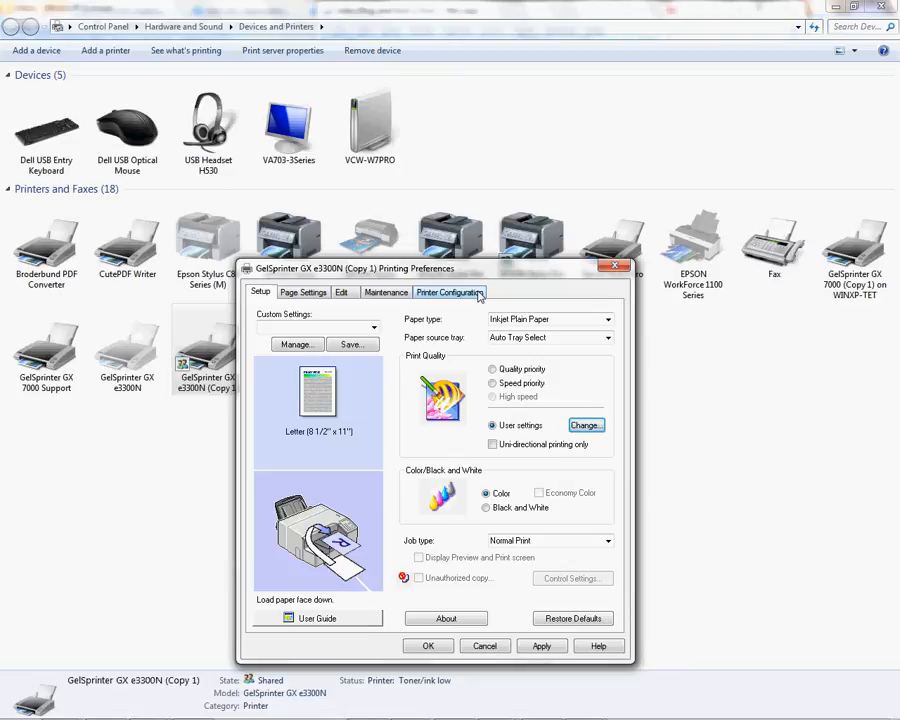
Step: Set the spool format to RAW and the printable area to Maximum
left_click(449, 291)
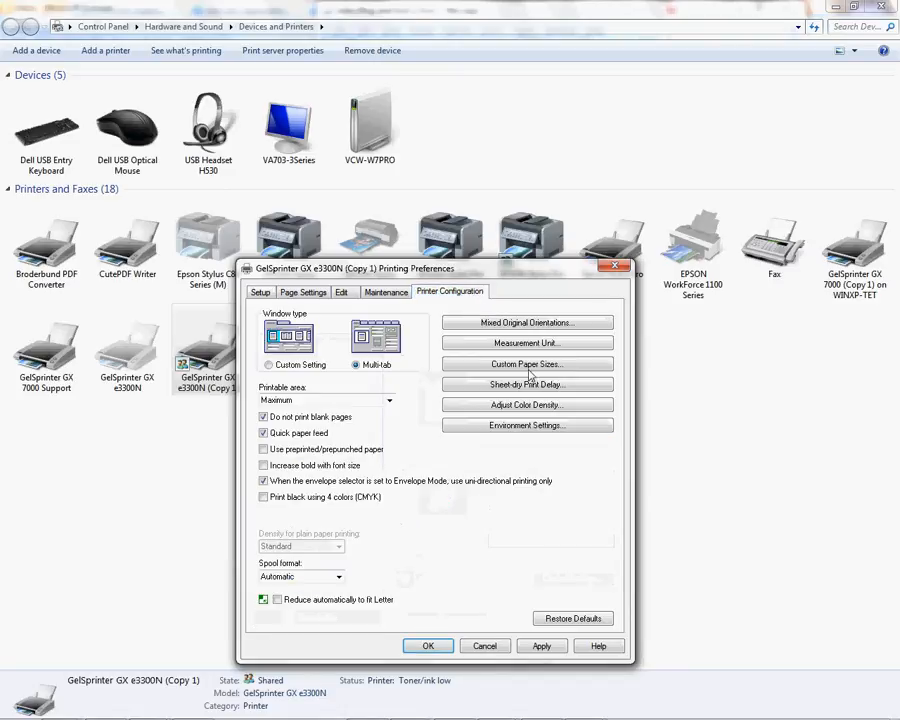
left_click(338, 576)
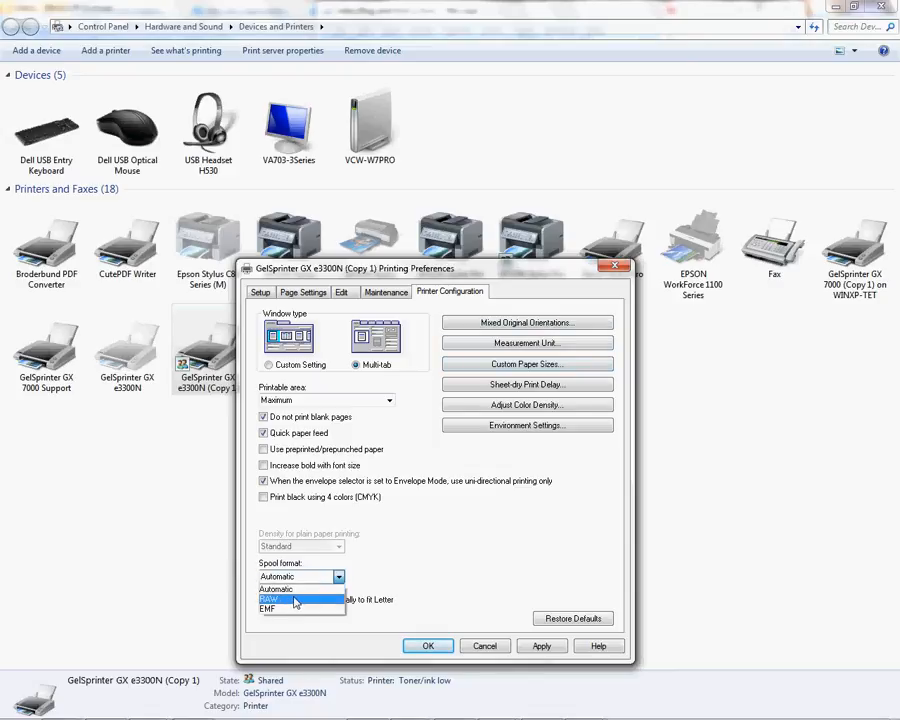
left_click(260, 292)
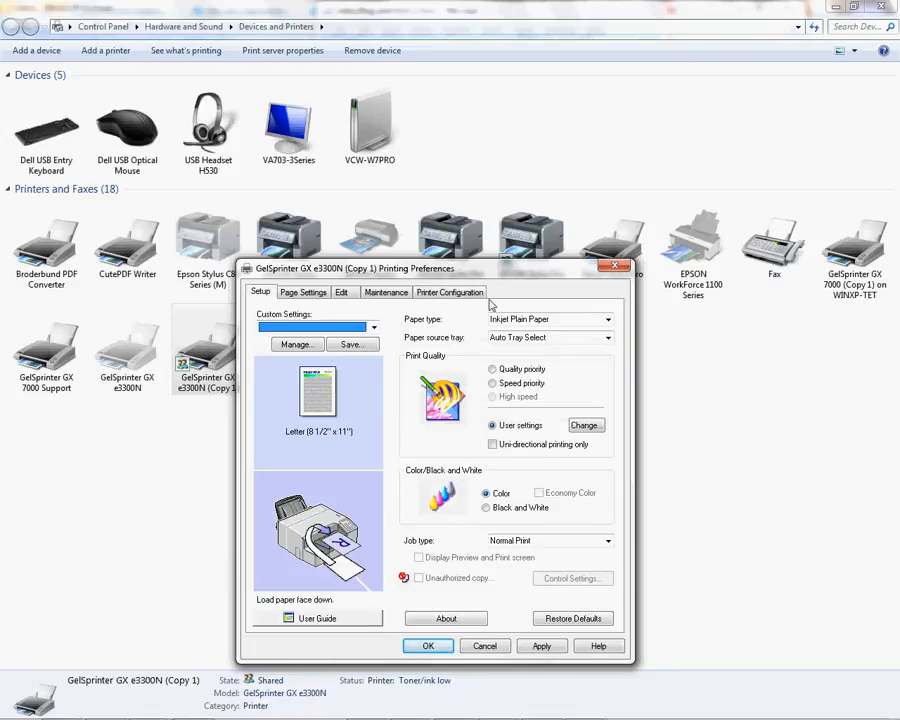
left_click(450, 291)
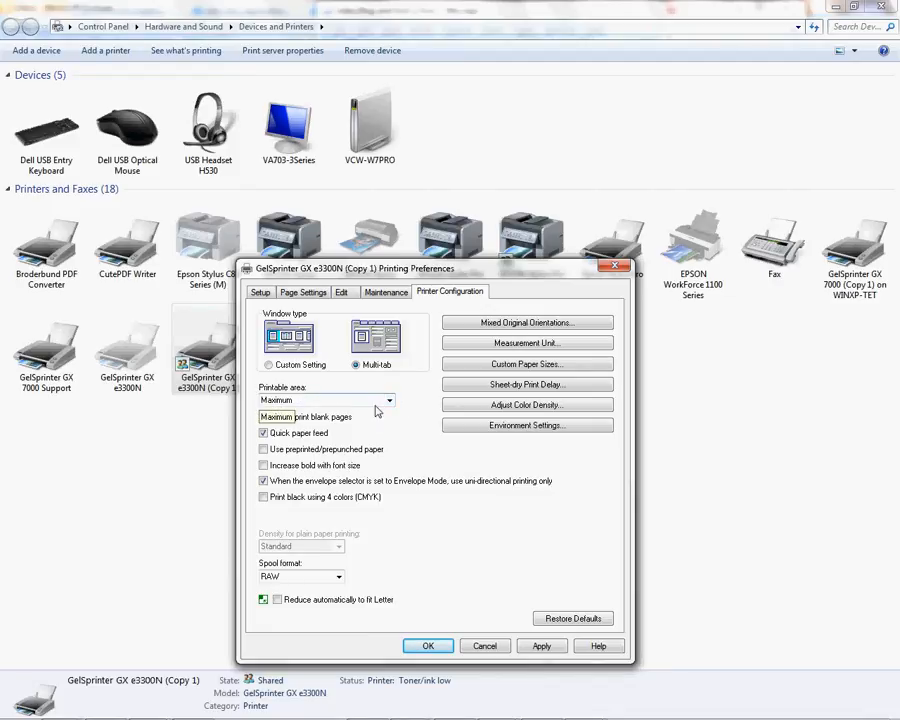
left_click(389, 400)
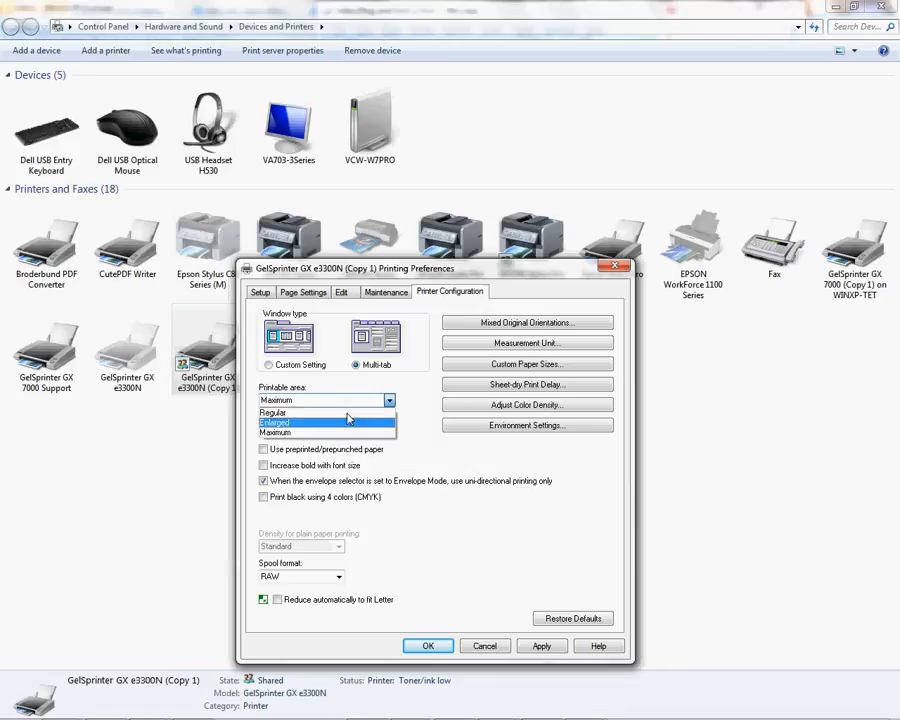
left_click(260, 291)
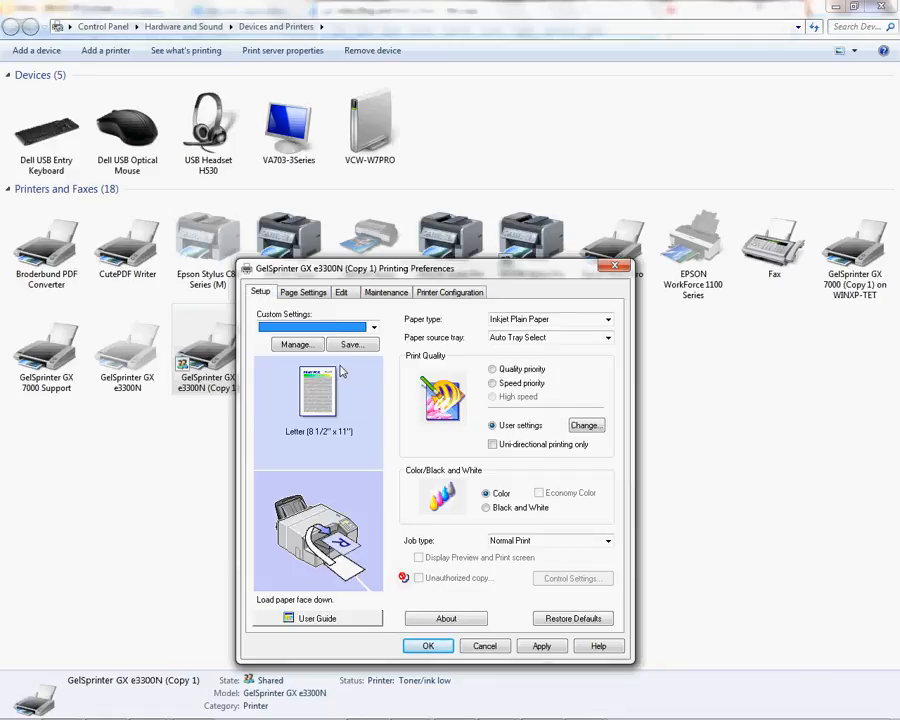
Step: Save the current settings as custom setting 'Conde ICC Max Printable Area'
left_click(352, 344)
type("Conde")
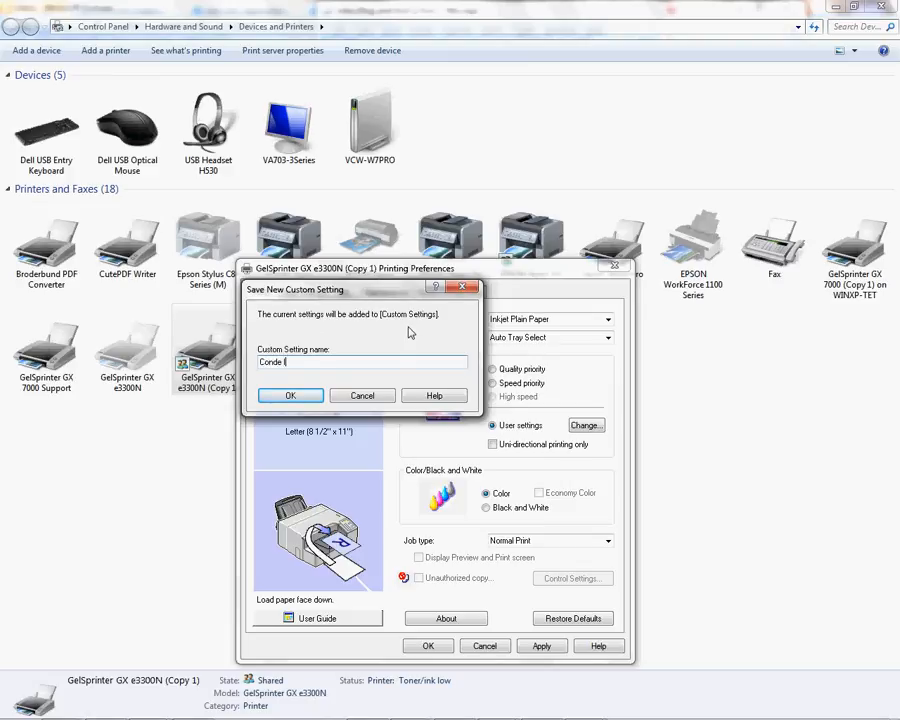
type("ICC")
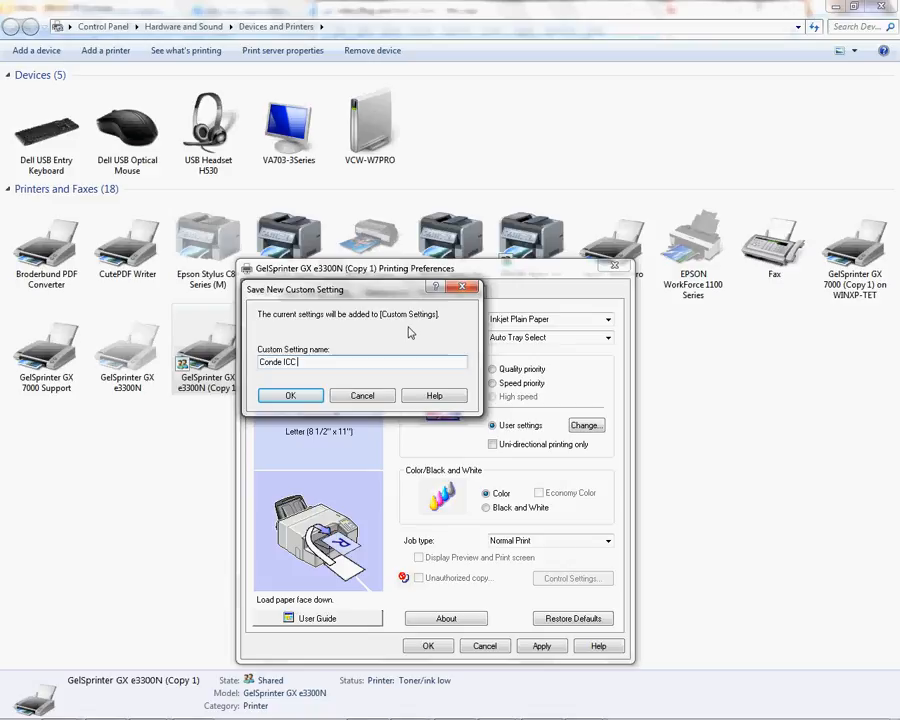
type("Ma")
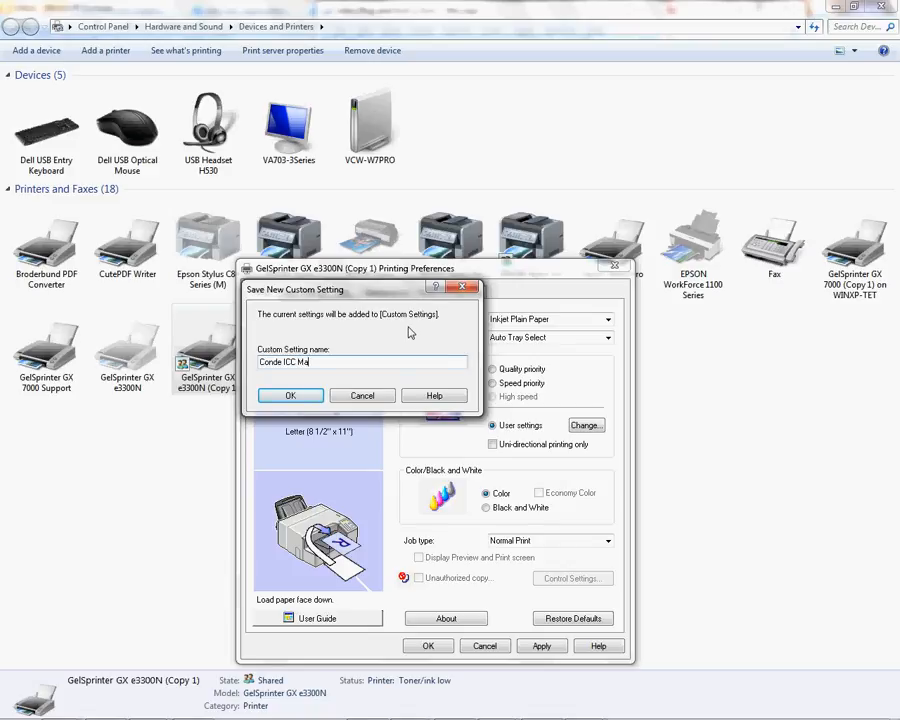
type("x Pri")
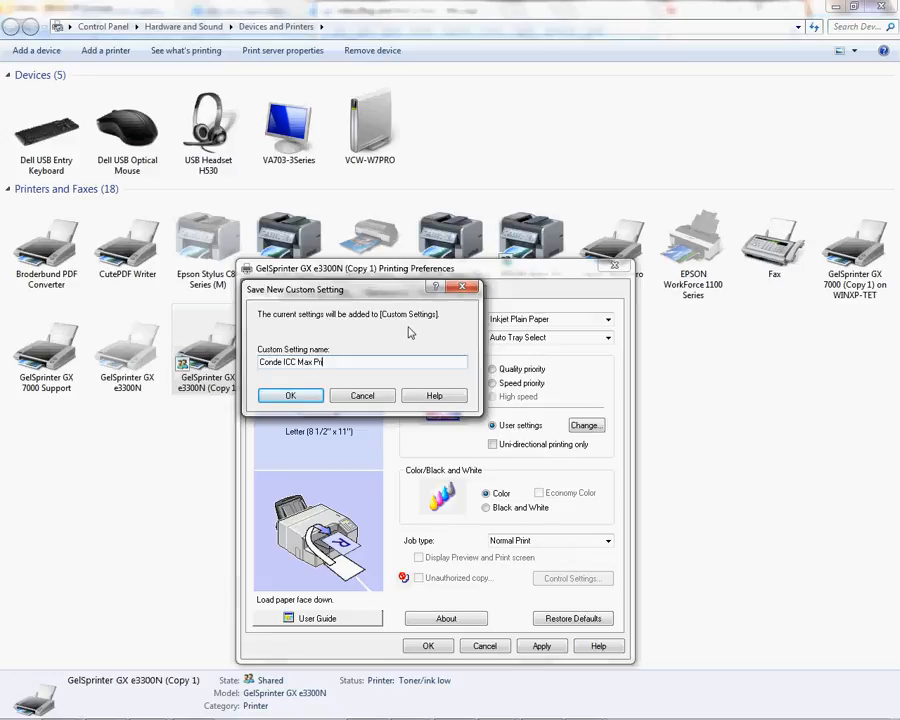
type("ntable")
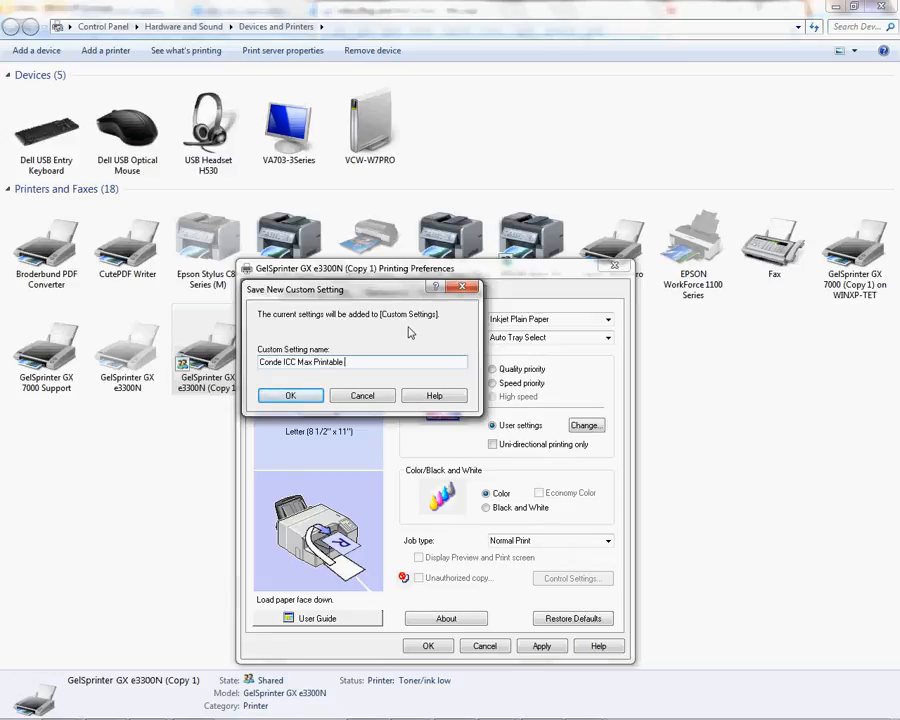
type("Area")
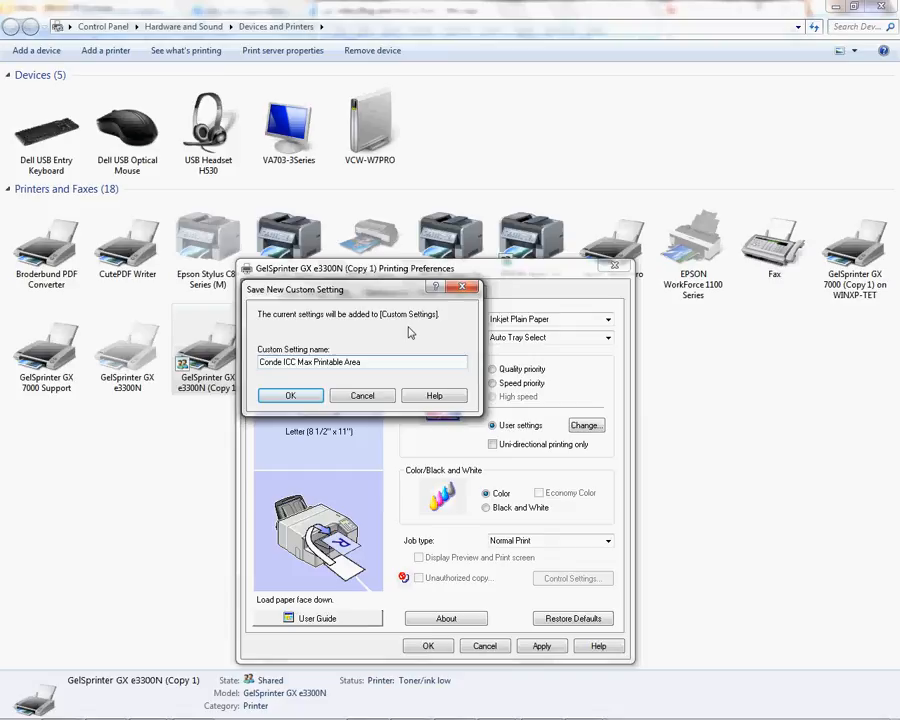
left_click(290, 395)
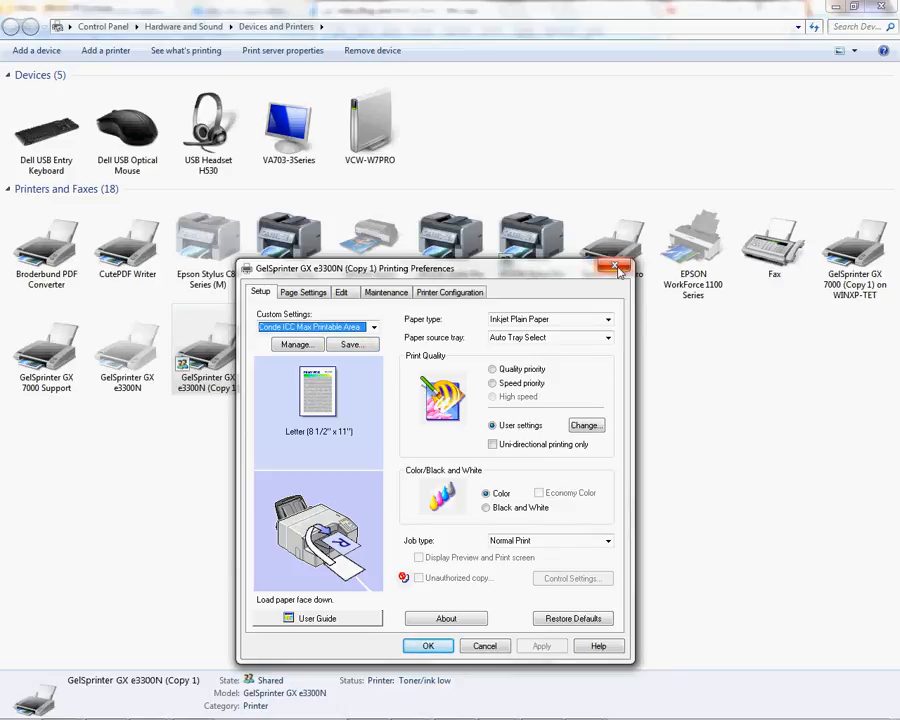
mouse_move(617, 268)
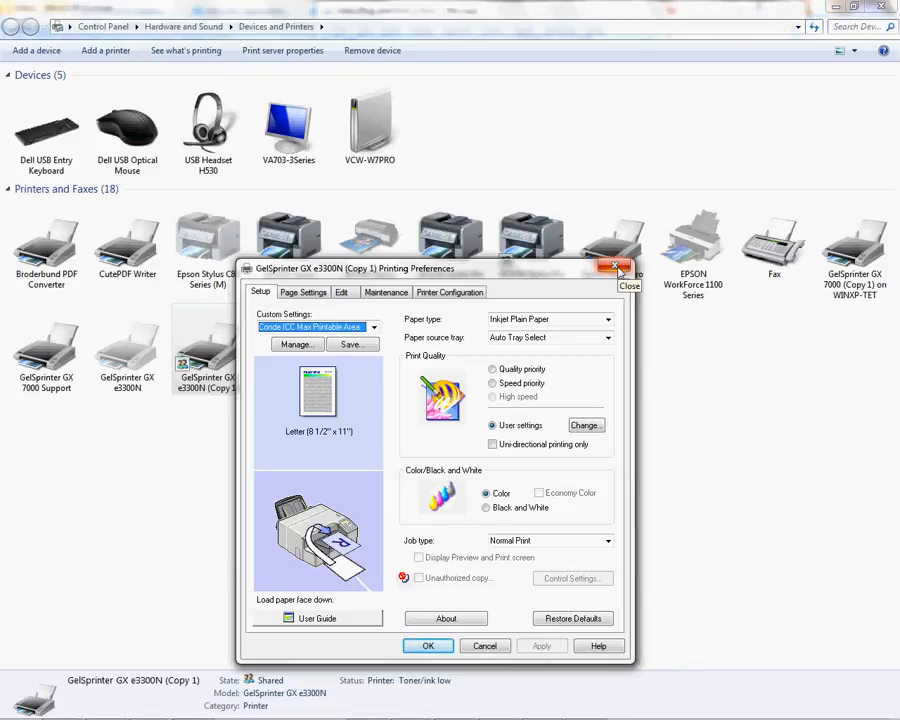
Step: Close the Printing Preferences window to return to the Devices and Printers list
left_click(615, 268)
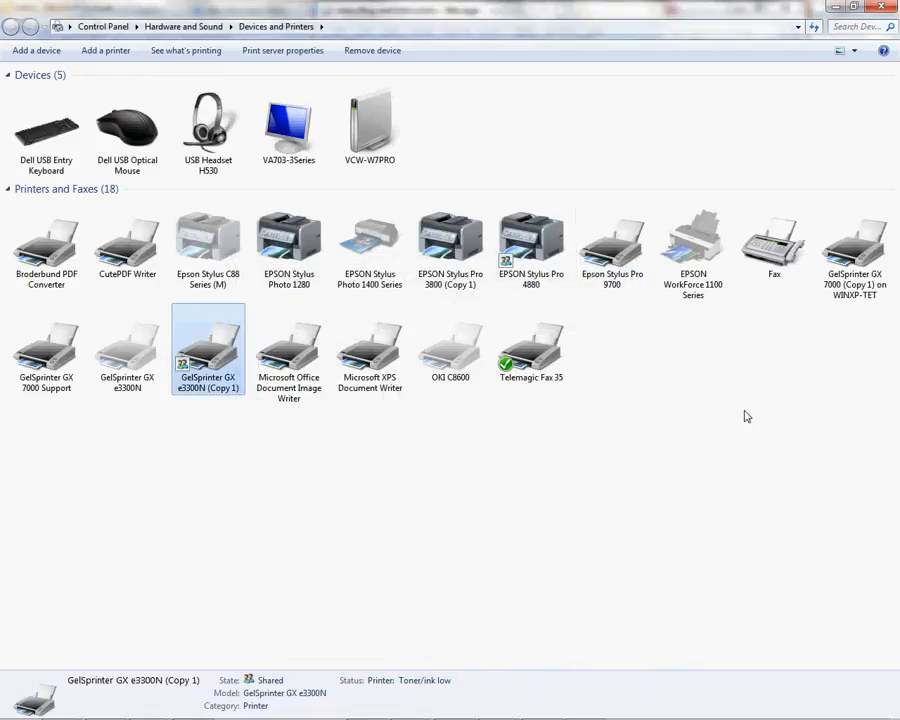